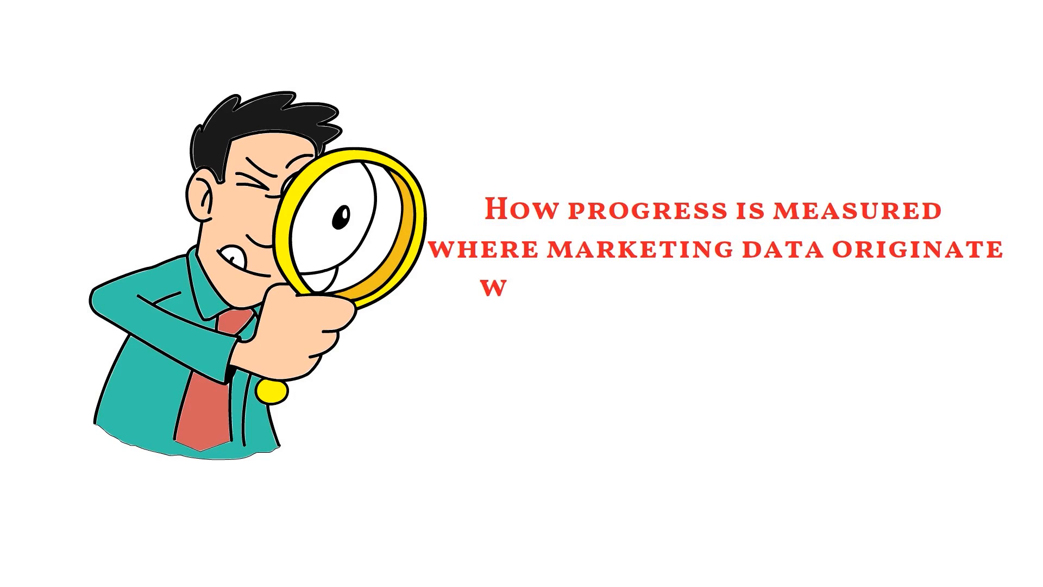
{"action": "type", "text": "hy it's vital to analyz"}
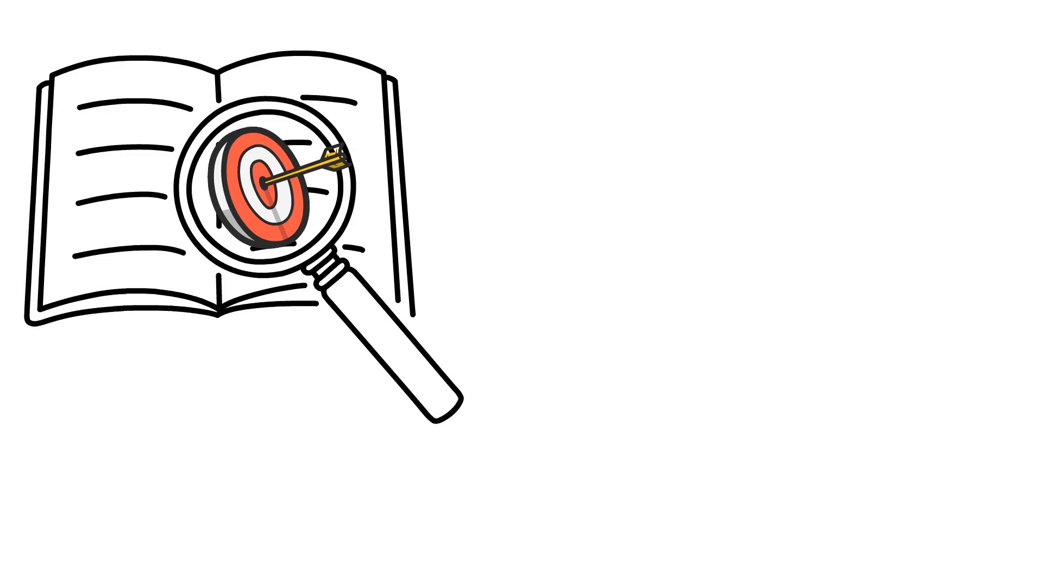
{"action": "type", "text": "- ENHANCE CONSUMER EXPr"}
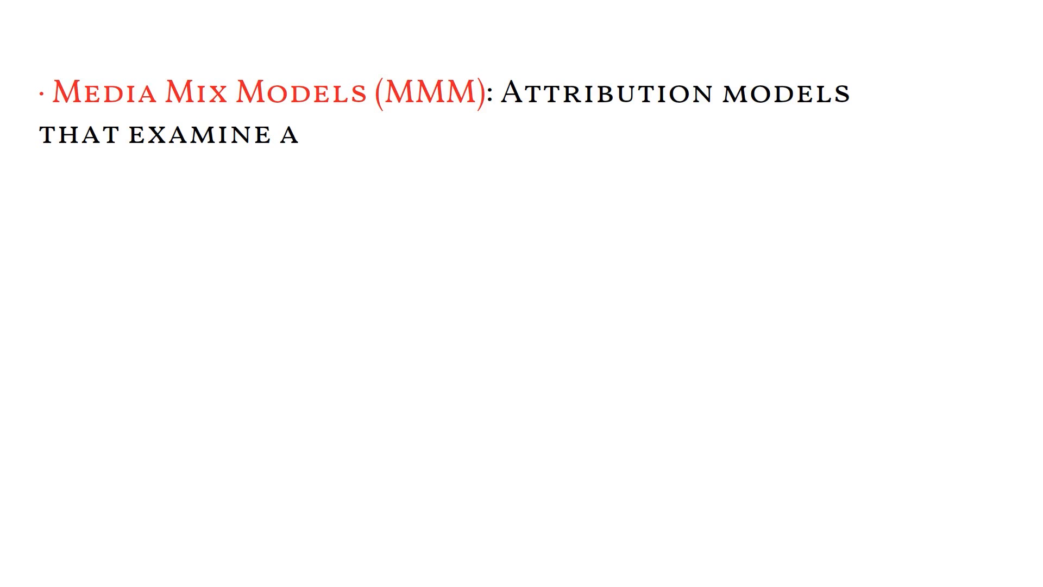
{"action": "type", "text": "aggregate data over an extended time."}
{"action": "type", "text": "Multi-Touch "}
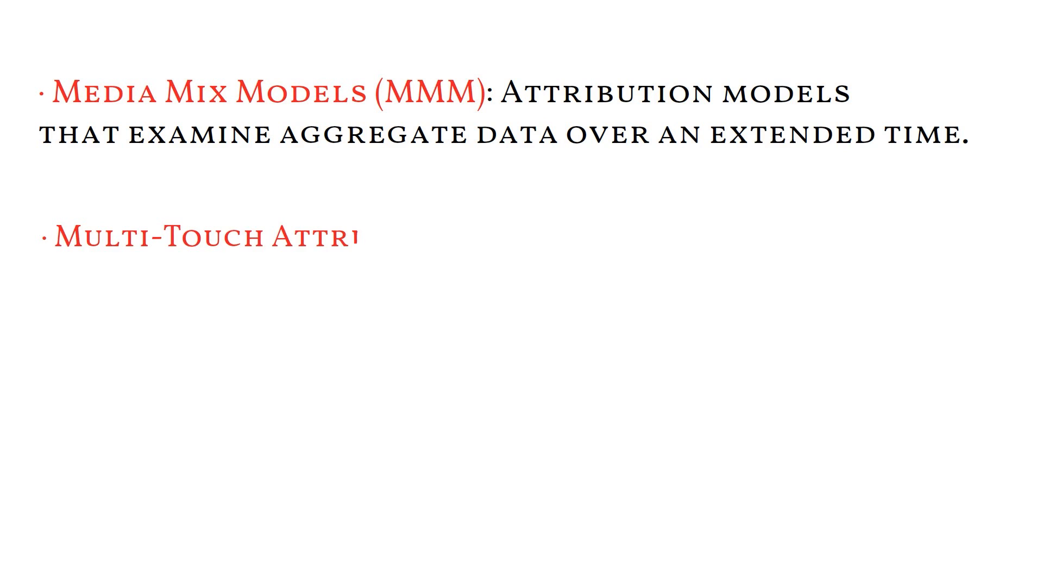
{"action": "type", "text": "Attribution (MTA): Attribution models th"}
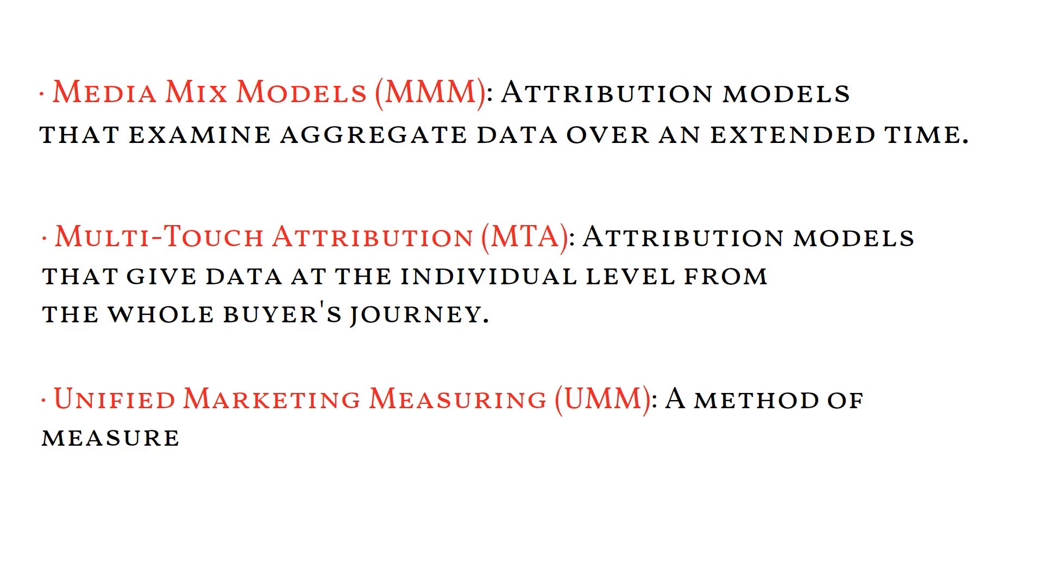
{"action": "type", "text": "ment that combines many attribut"}
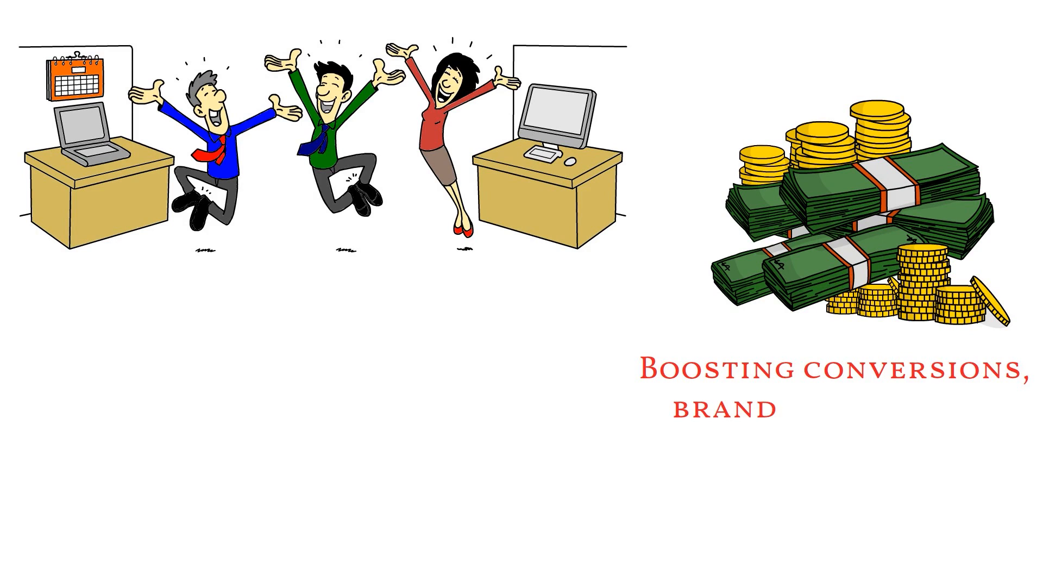
{"action": "type", "text": "recognition"}
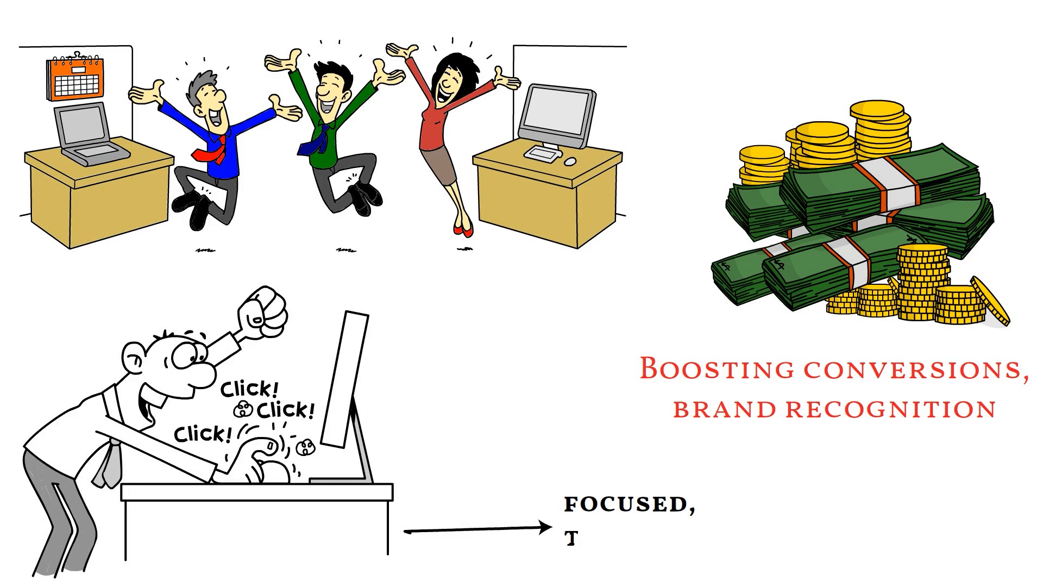
{"action": "type", "text": "ailored advertisemen"}
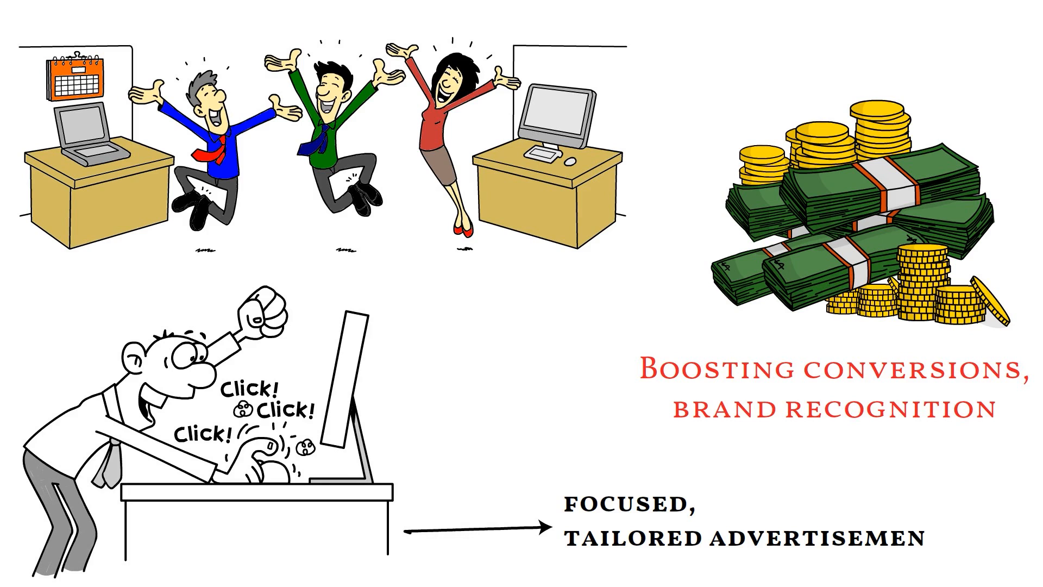